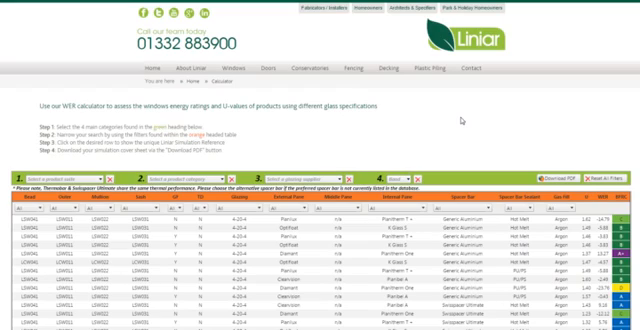
{"action": "mouse_move", "coordinate": [466, 120]}
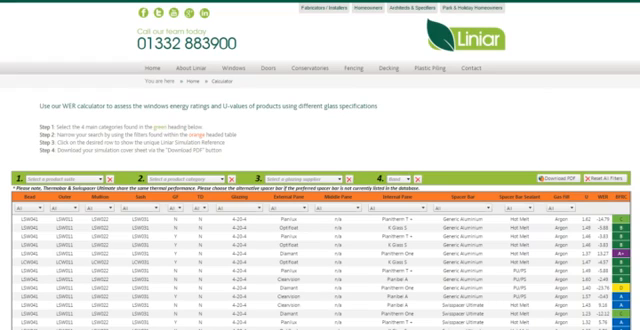
{"action": "scroll", "scroll_direction": "down", "scroll_amount": 3}
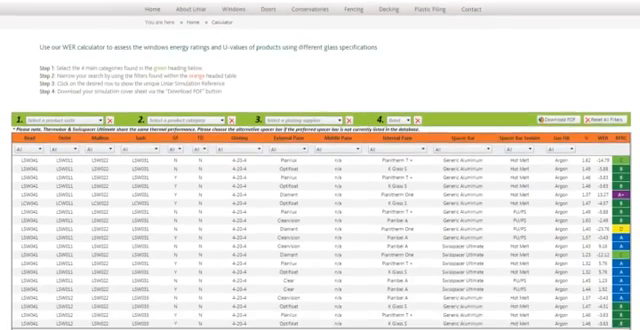
{"action": "scroll", "scroll_direction": "down", "scroll_amount": 3}
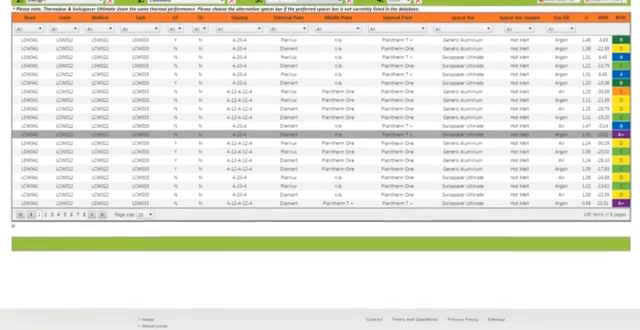
{"action": "scroll", "scroll_direction": "down", "scroll_amount": 3}
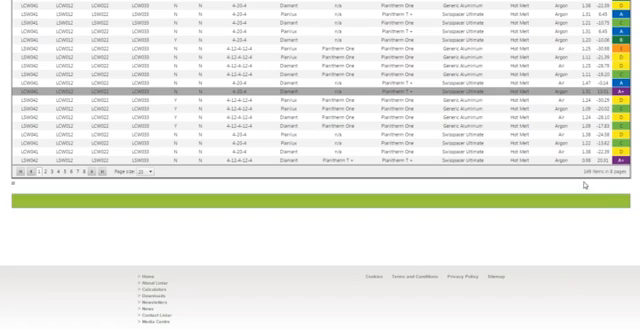
{"action": "mouse_move", "coordinate": [586, 186]}
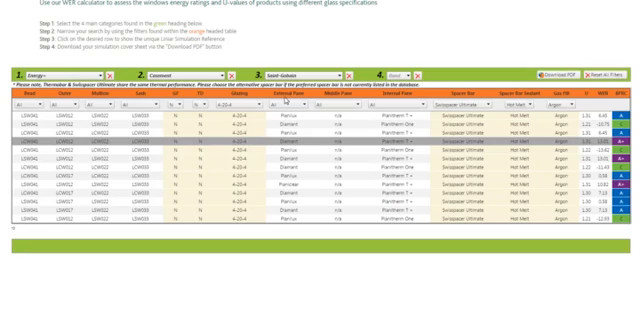
{"action": "mouse_move", "coordinate": [108, 162]}
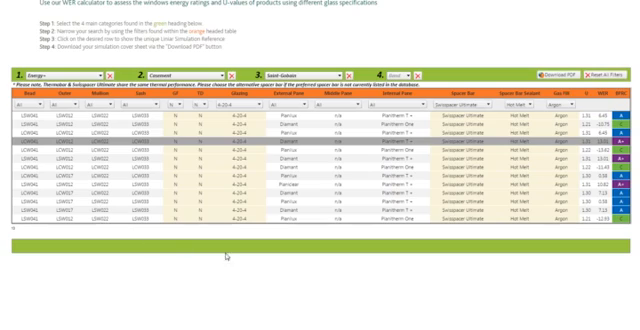
{"action": "mouse_move", "coordinate": [408, 160]}
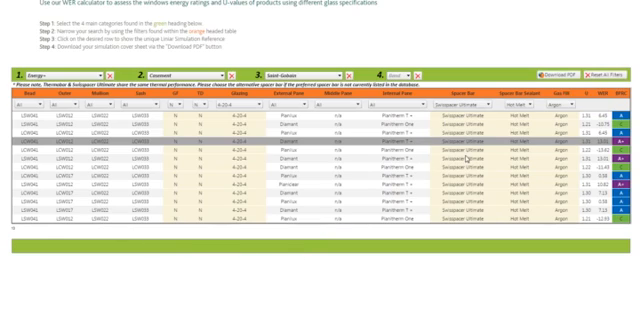
{"action": "mouse_move", "coordinate": [470, 156]}
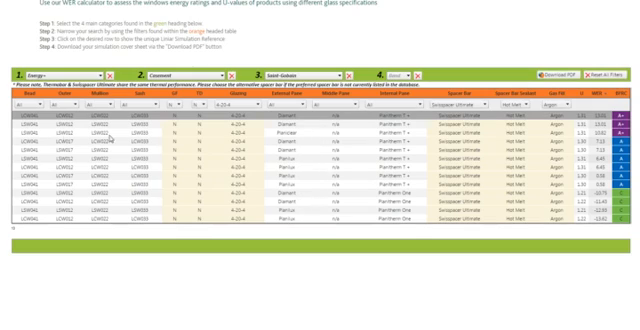
{"action": "mouse_move", "coordinate": [316, 136]}
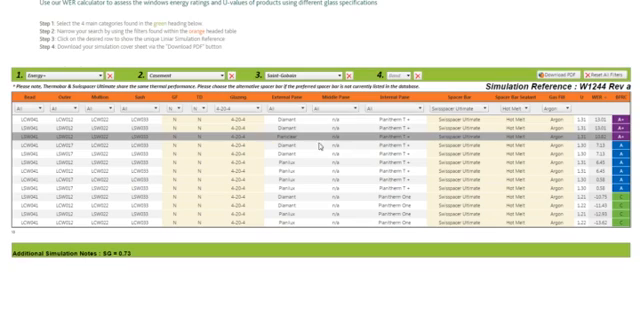
{"action": "mouse_move", "coordinate": [424, 138]}
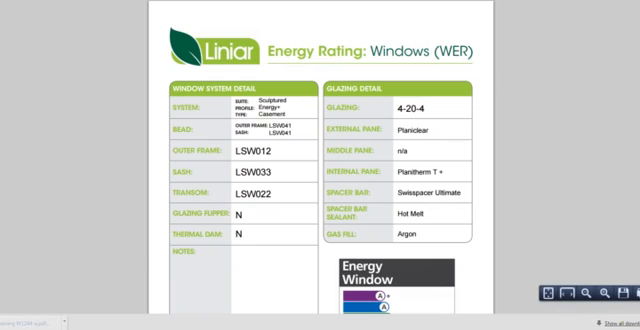
{"action": "scroll", "scroll_direction": "down", "scroll_amount": 3}
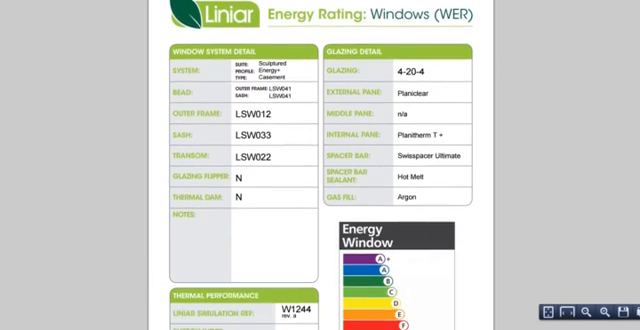
{"action": "scroll", "scroll_direction": "down", "scroll_amount": 3}
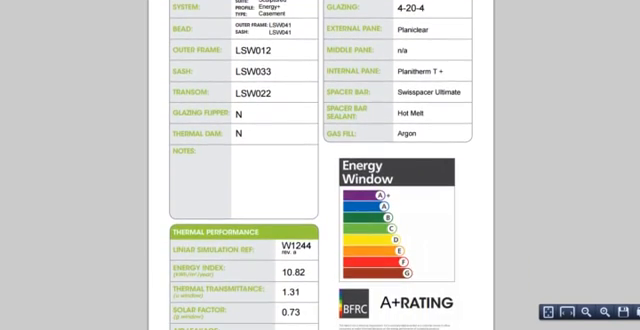
{"action": "scroll", "scroll_direction": "down", "scroll_amount": 3}
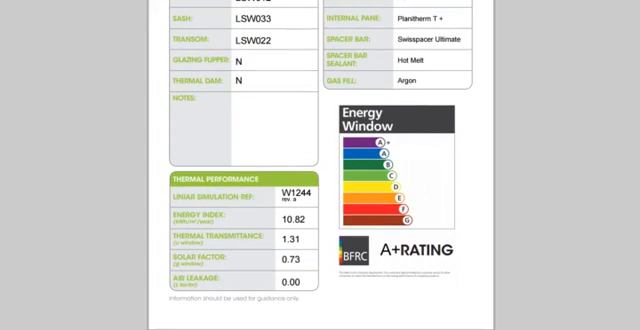